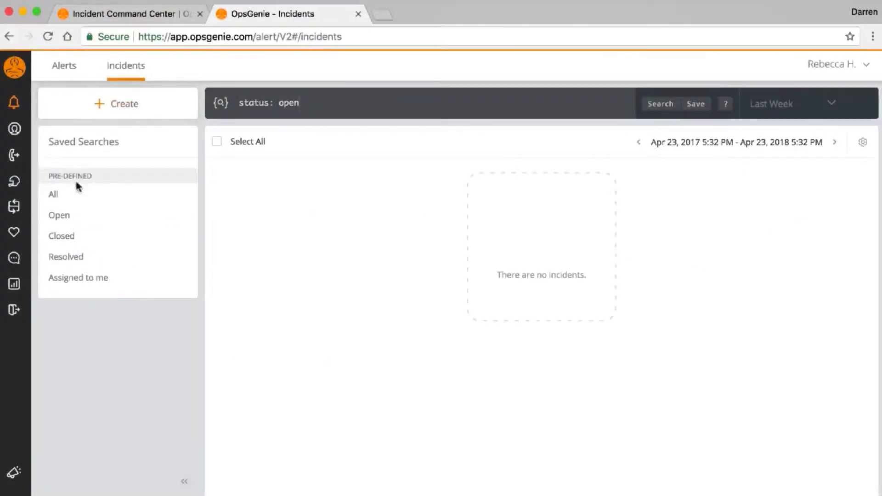
# Filter to closed incidents, open incident #1, and view its responders.
pyautogui.click(61, 235)
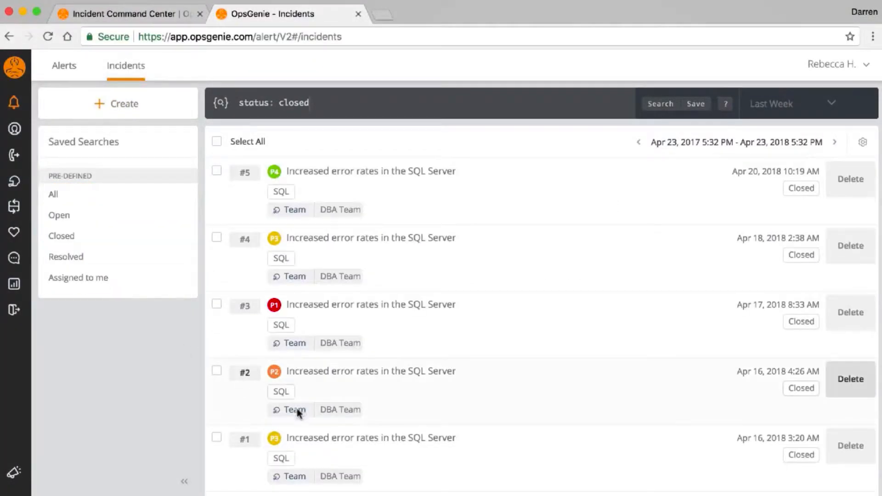
pyautogui.click(370, 438)
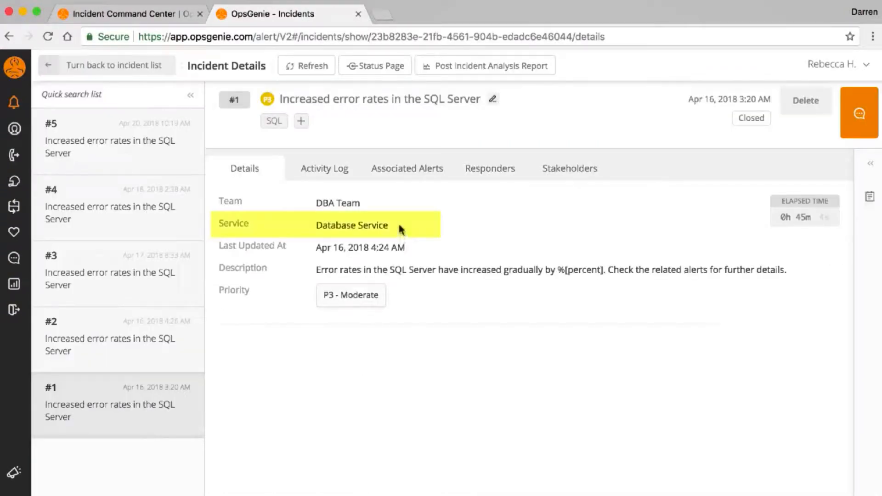
pyautogui.click(490, 168)
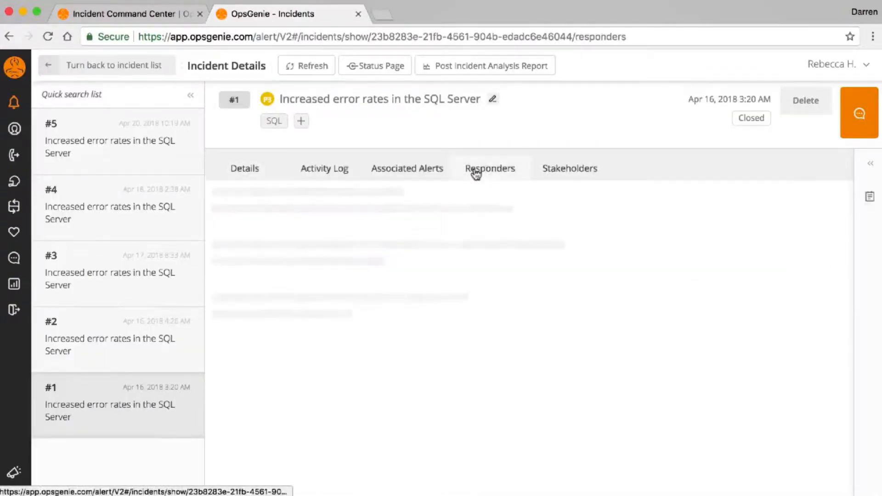
pyautogui.click(489, 168)
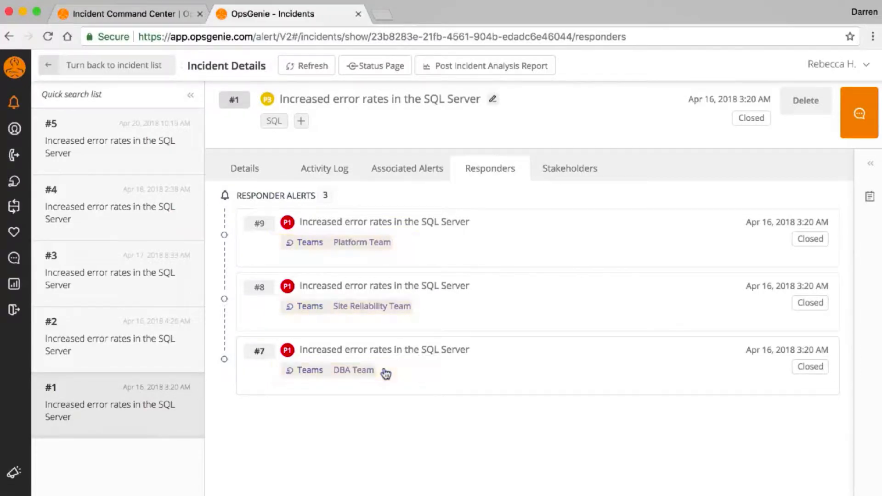
# Review the incident's six associated alerts, then open the Database Service status page.
pyautogui.click(406, 168)
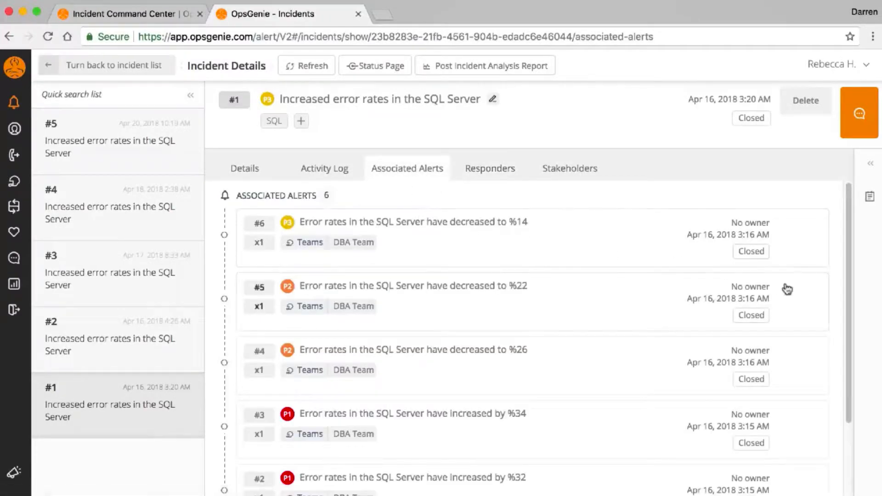
pyautogui.scroll(-3)
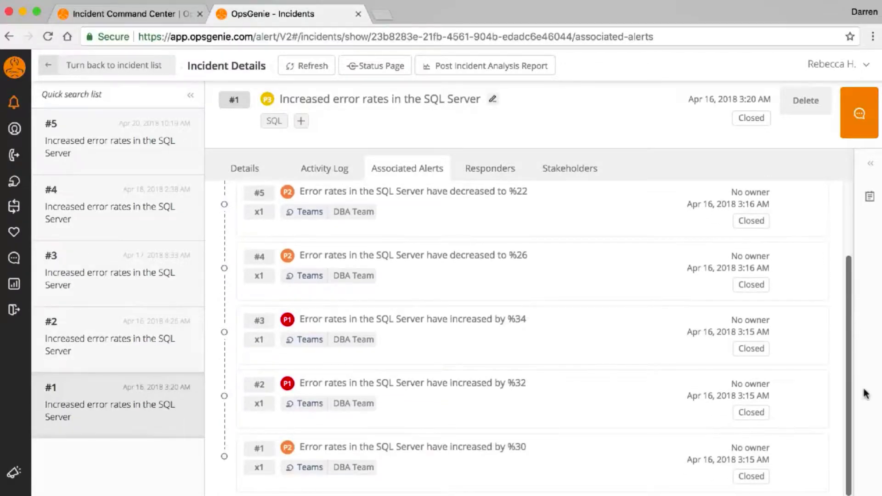
pyautogui.click(376, 65)
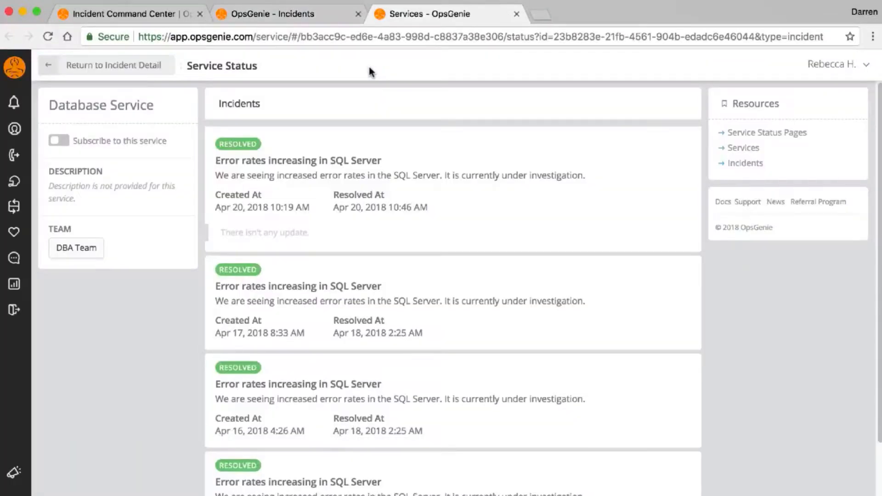
pyautogui.moveTo(436, 206)
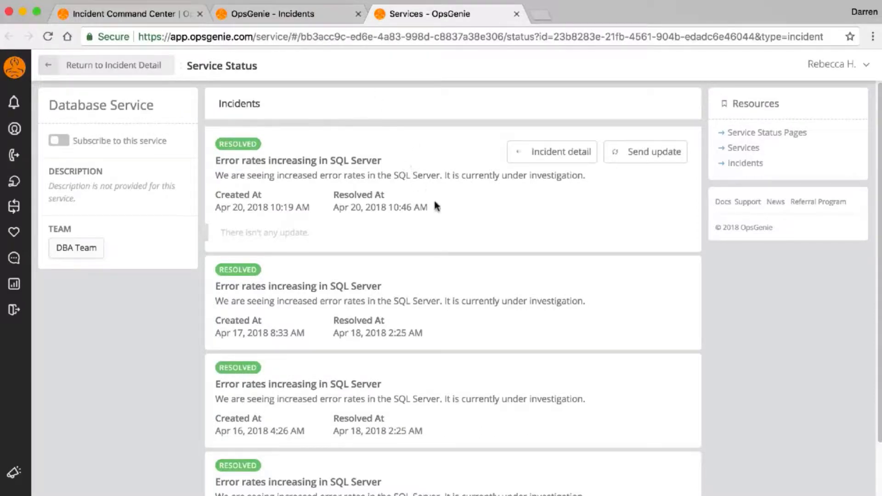
pyautogui.moveTo(490, 388)
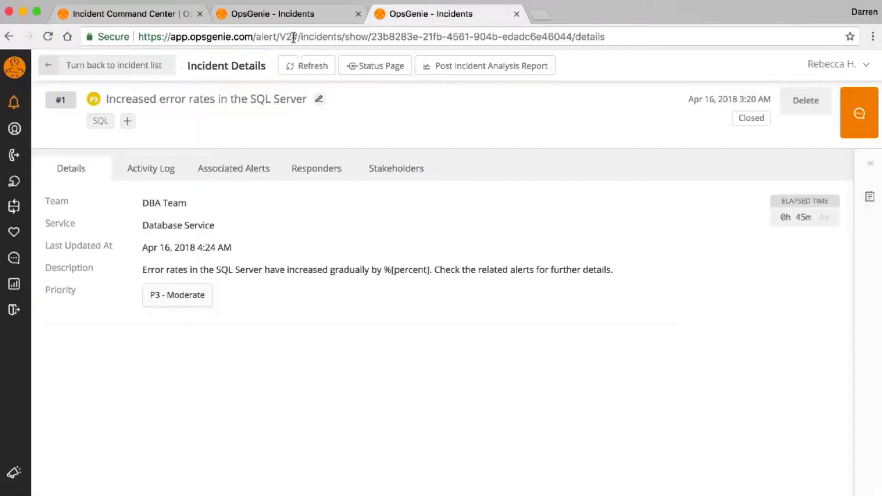
pyautogui.moveTo(857, 128)
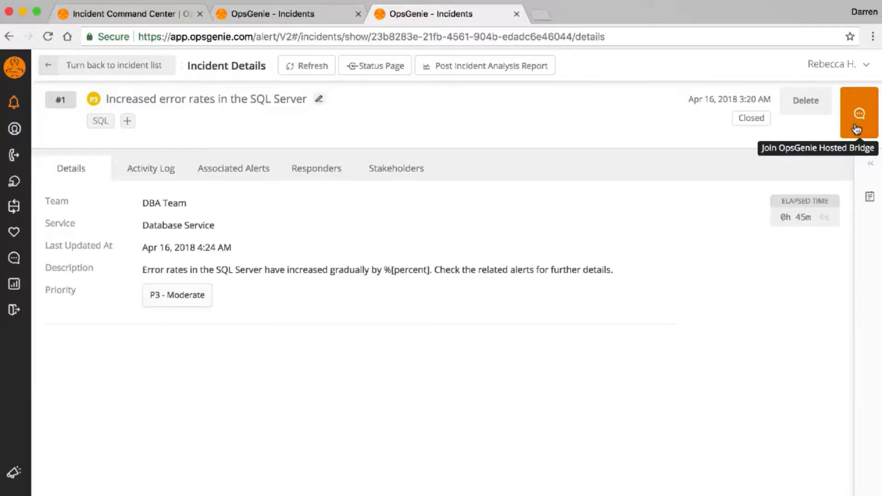
# Go to Alerts, then Incidents, filter to Closed and open incident #1's details.
pyautogui.click(15, 103)
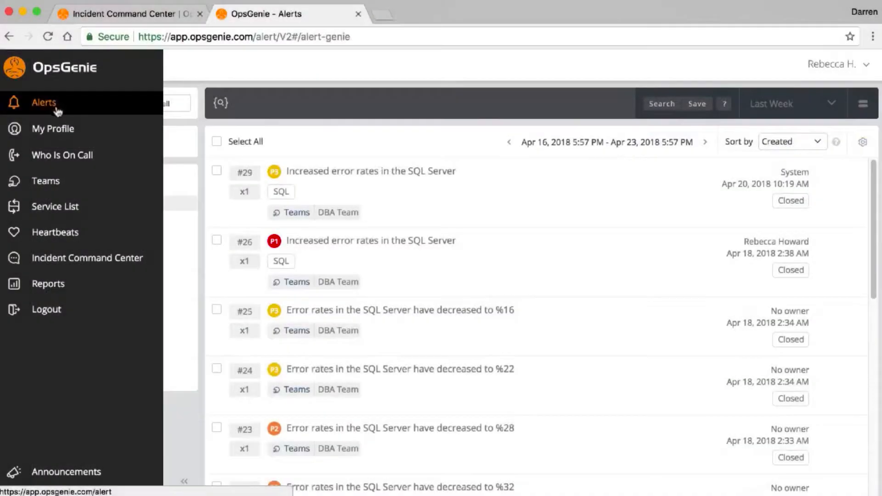
pyautogui.click(43, 102)
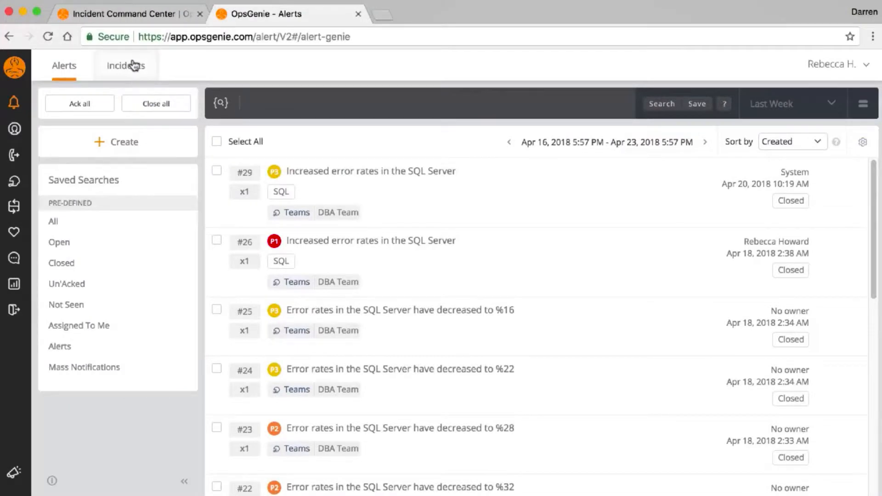
pyautogui.click(126, 65)
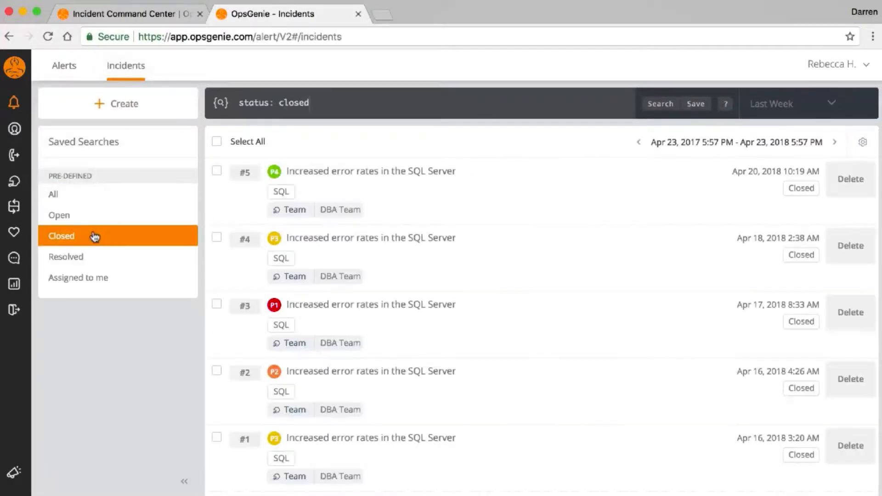
pyautogui.moveTo(319, 444)
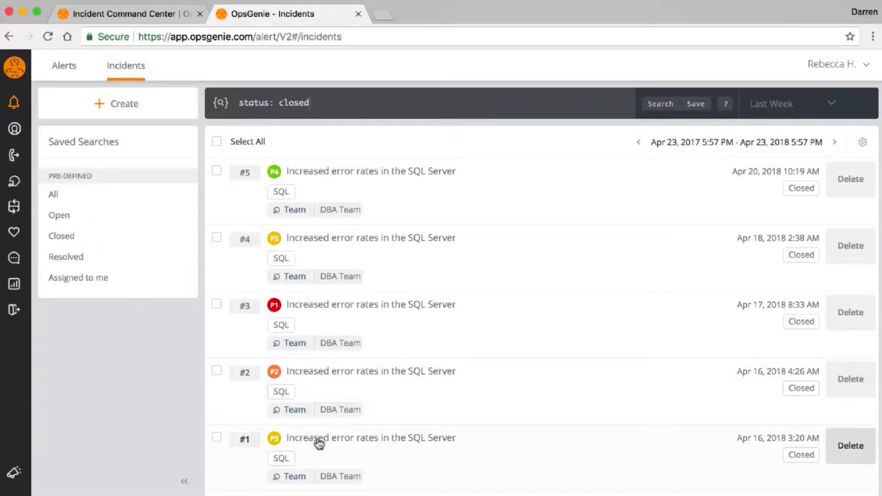
pyautogui.click(370, 437)
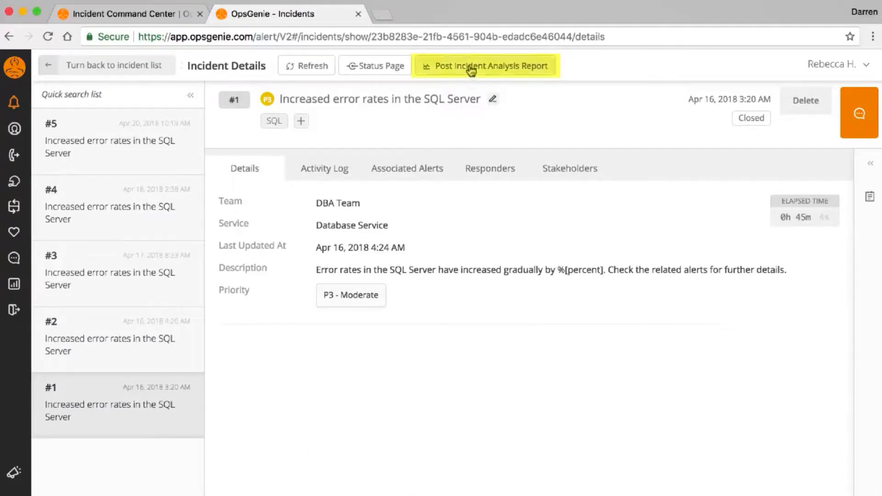
# Open incident #1's Post Incident Analysis Report and close the six-alert breakdown after viewing it.
pyautogui.click(491, 66)
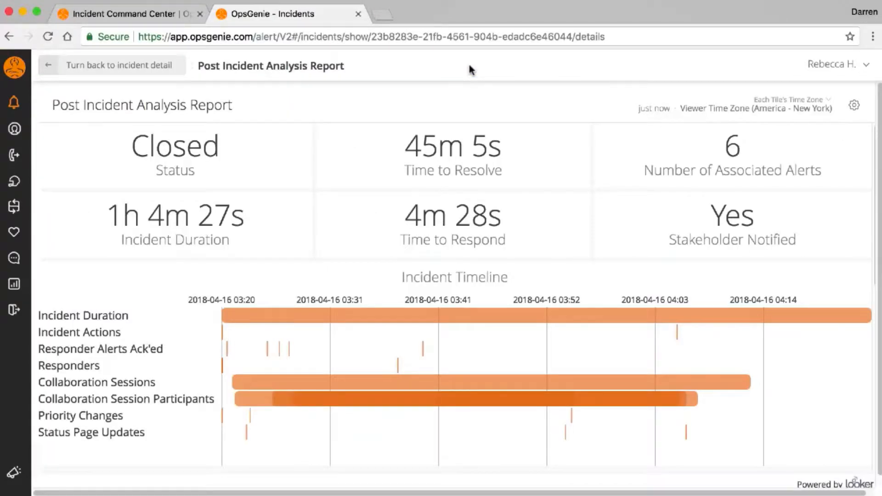
pyautogui.moveTo(268, 160)
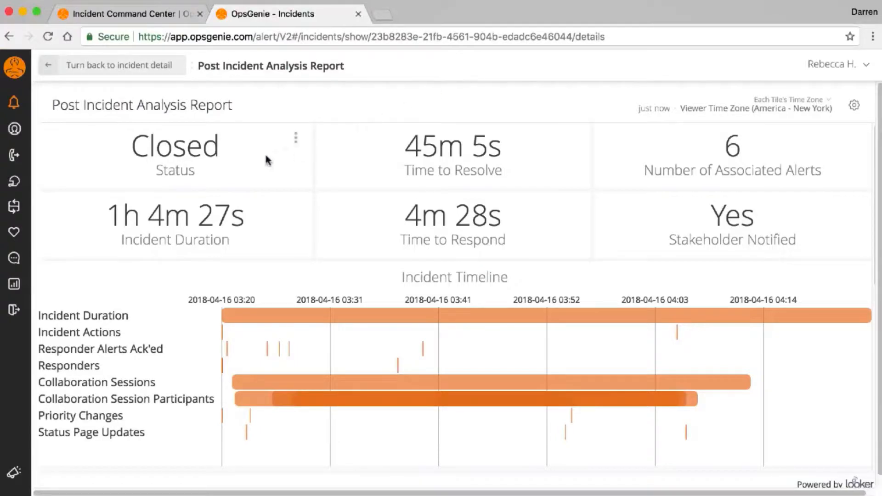
pyautogui.moveTo(264, 232)
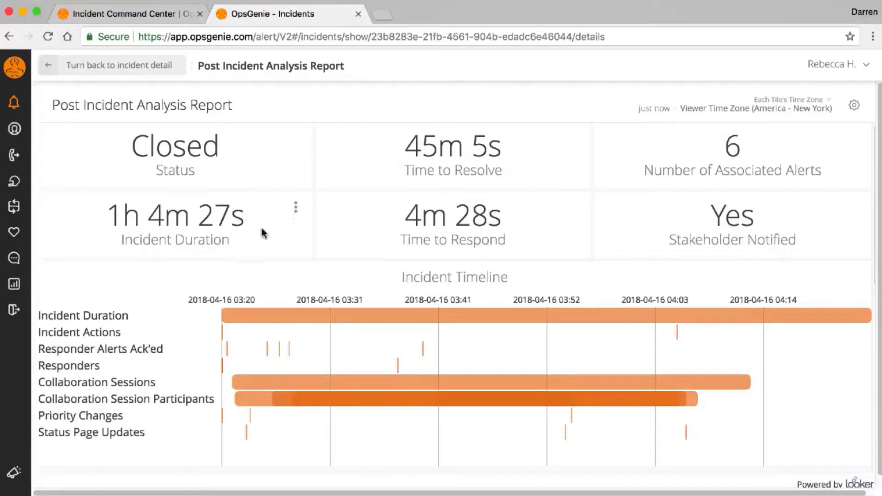
pyautogui.moveTo(354, 219)
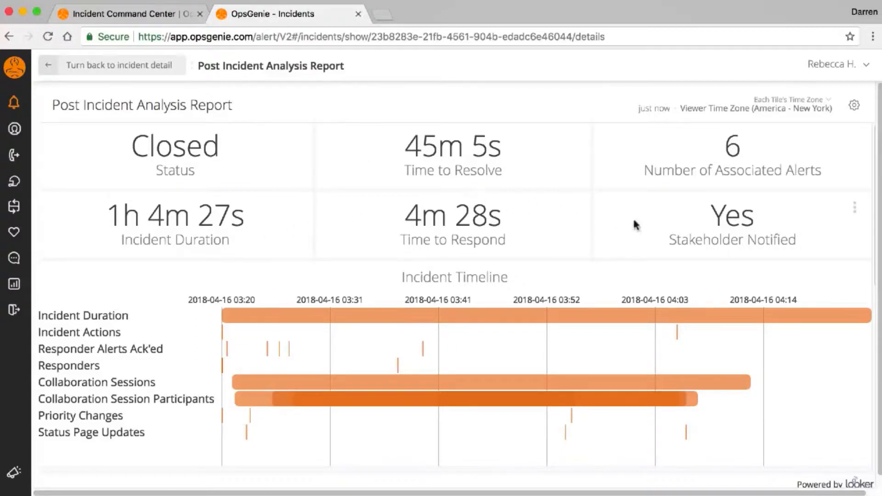
pyautogui.moveTo(726, 171)
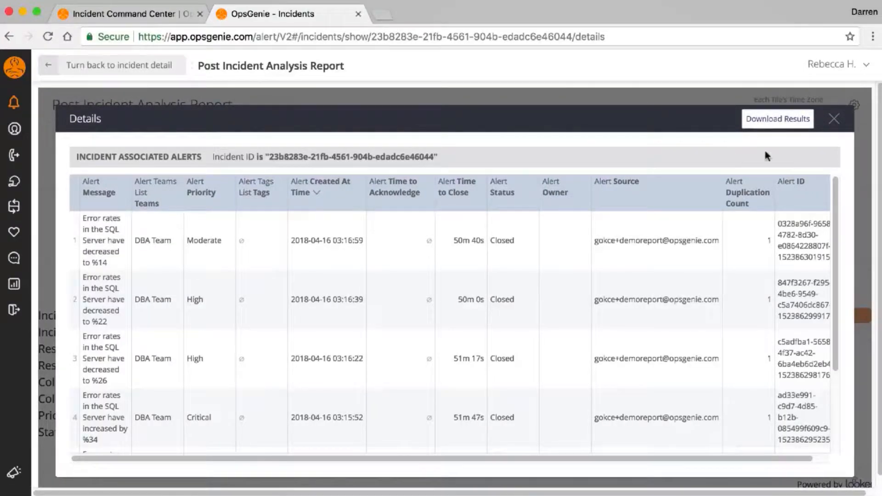
pyautogui.click(834, 119)
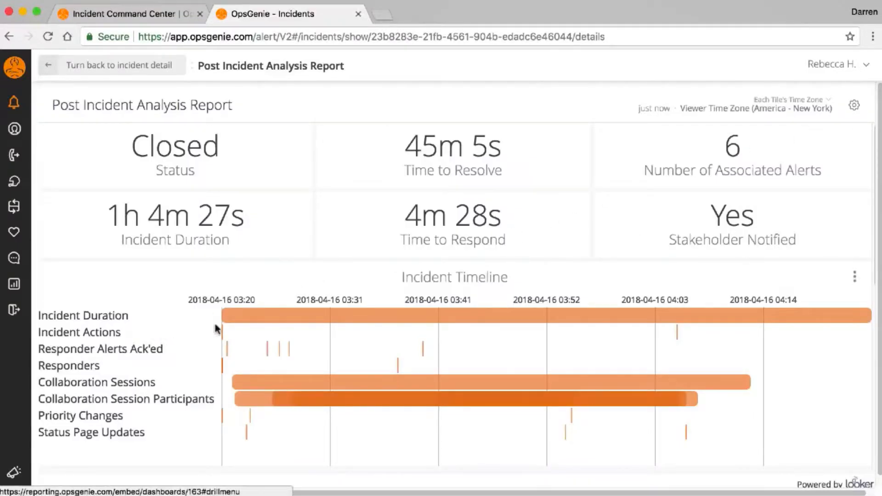
pyautogui.moveTo(226, 349)
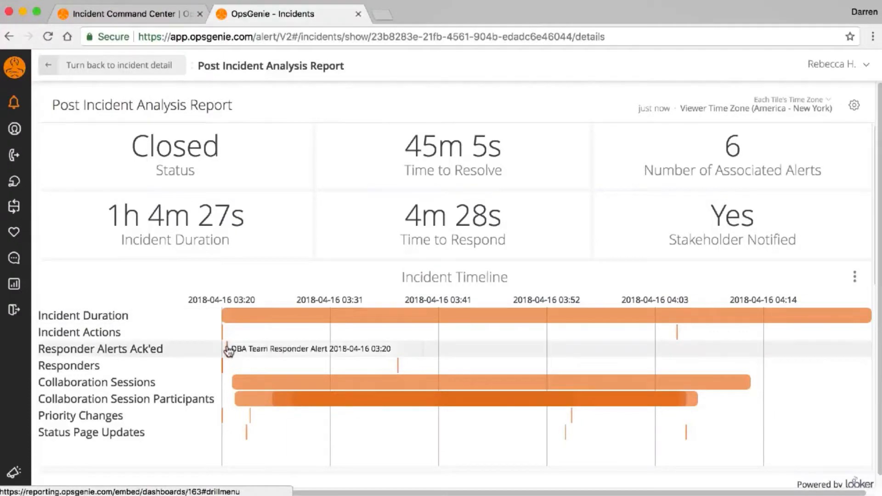
pyautogui.moveTo(280, 351)
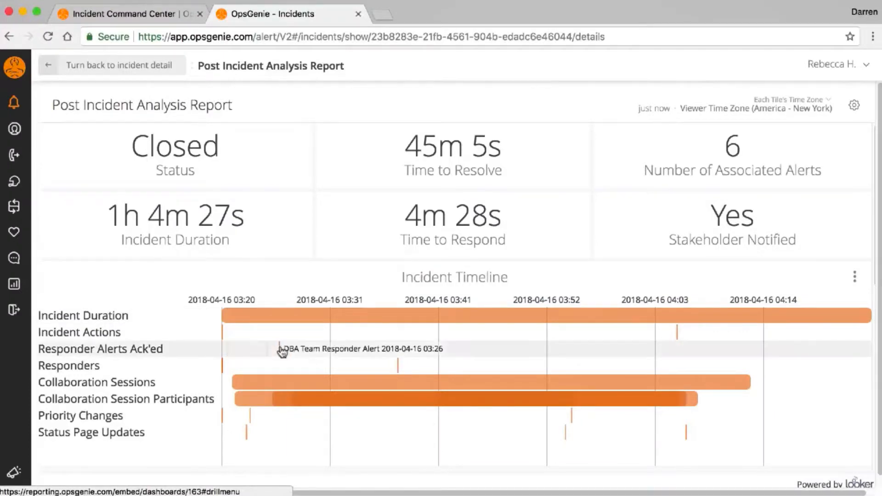
pyautogui.moveTo(223, 370)
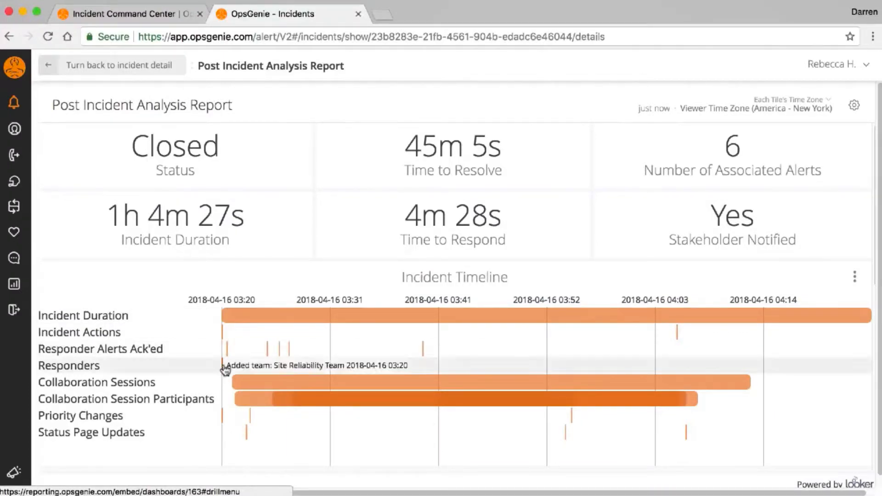
pyautogui.moveTo(399, 369)
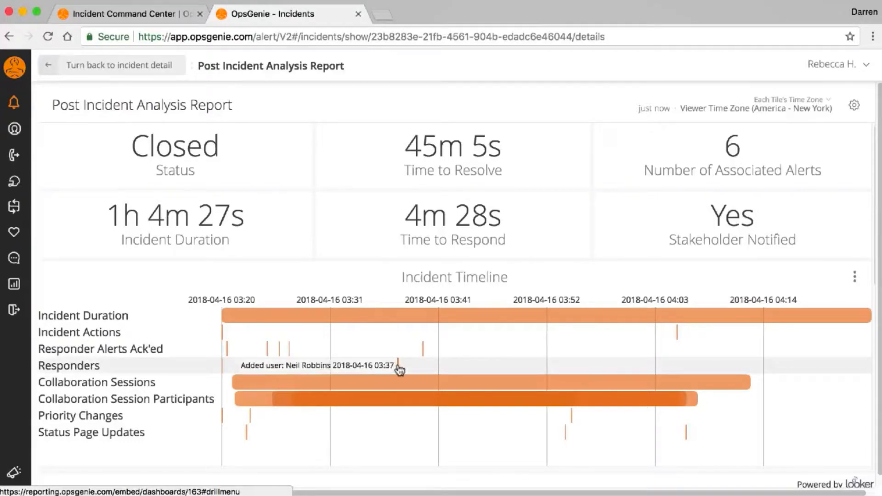
pyautogui.moveTo(325, 390)
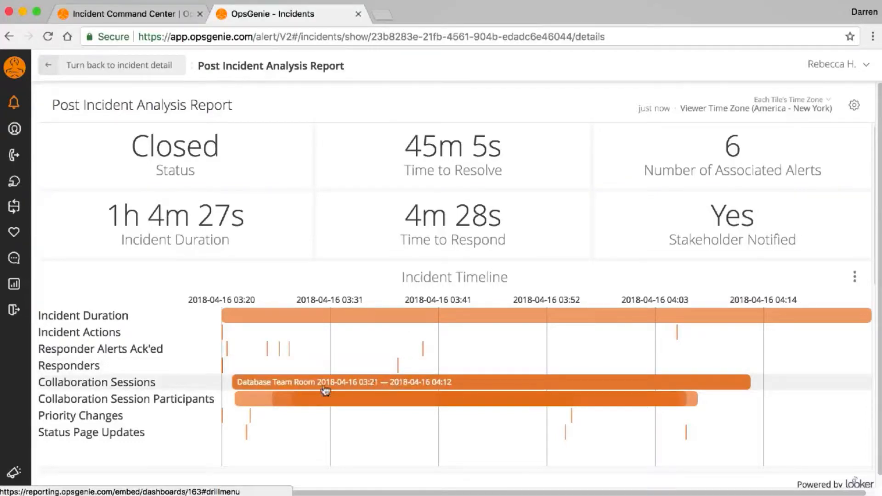
pyautogui.moveTo(308, 401)
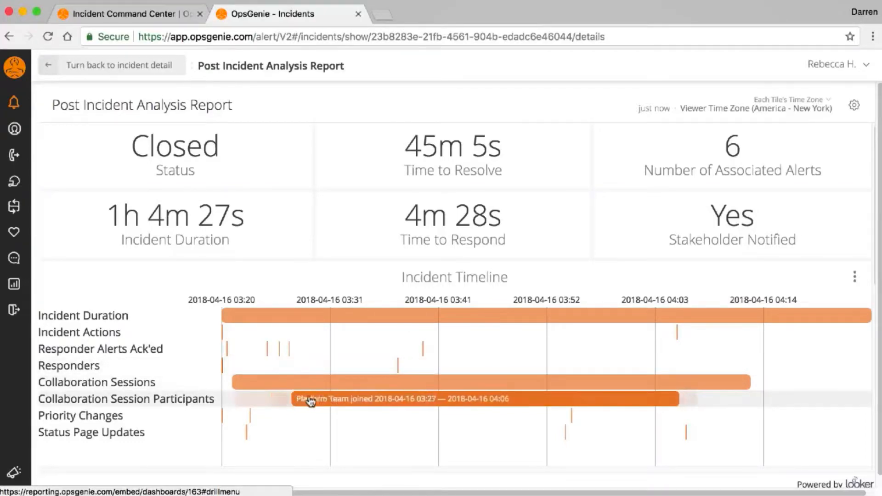
pyautogui.moveTo(246, 419)
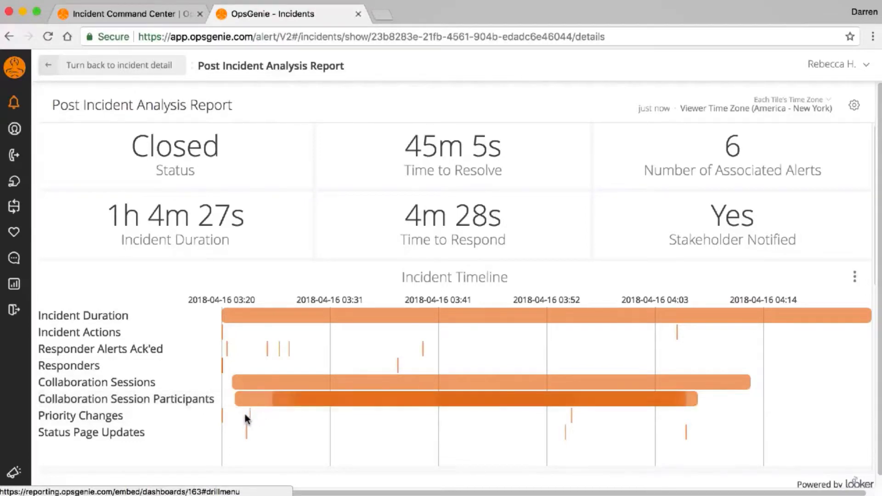
pyautogui.moveTo(245, 432)
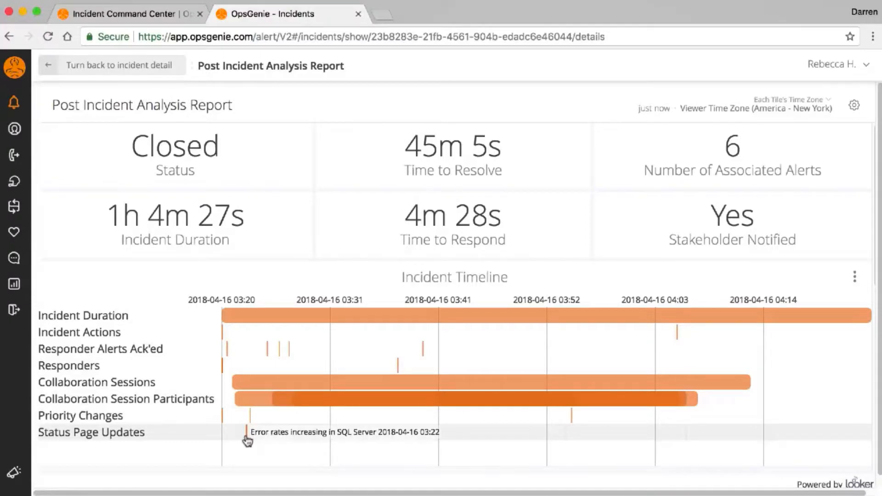
# Scroll to Collaboration Session Participants and close the seven-user details list after reviewing it.
pyautogui.scroll(-3)
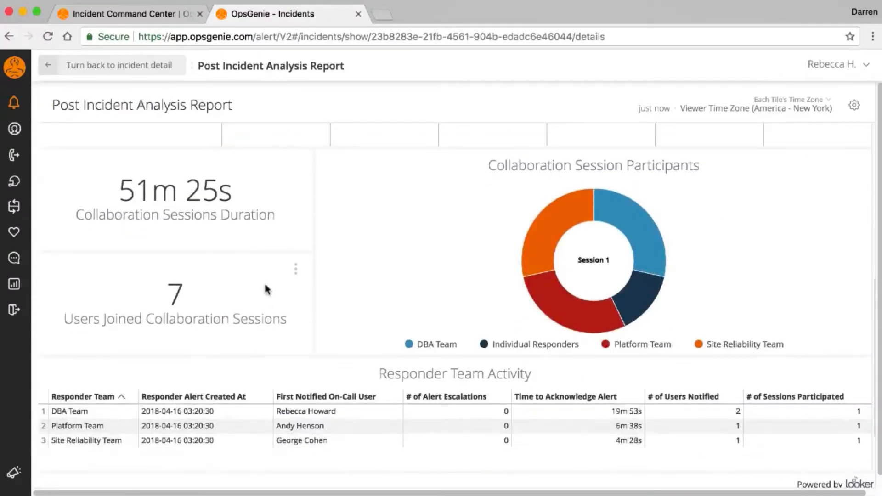
pyautogui.moveTo(287, 300)
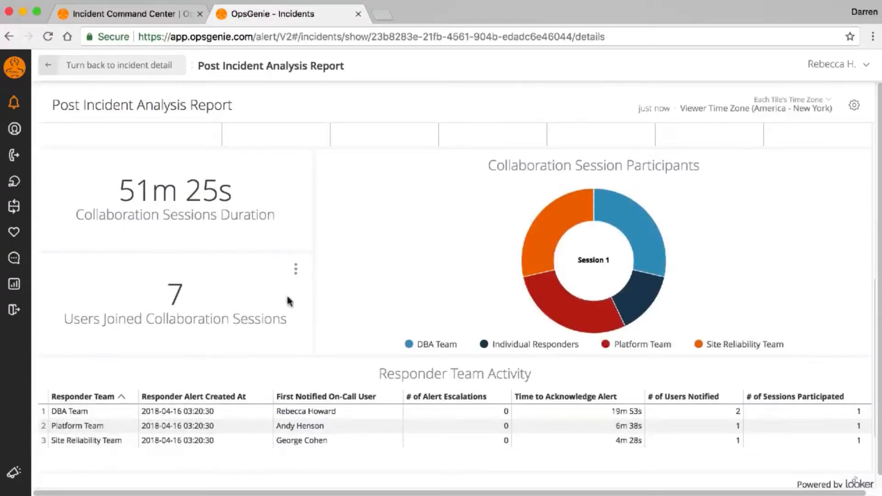
pyautogui.moveTo(532, 280)
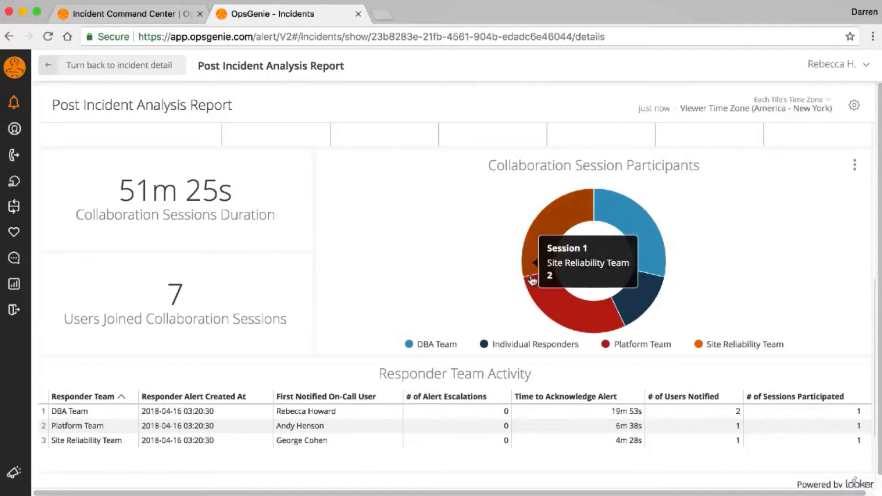
pyautogui.moveTo(666, 236)
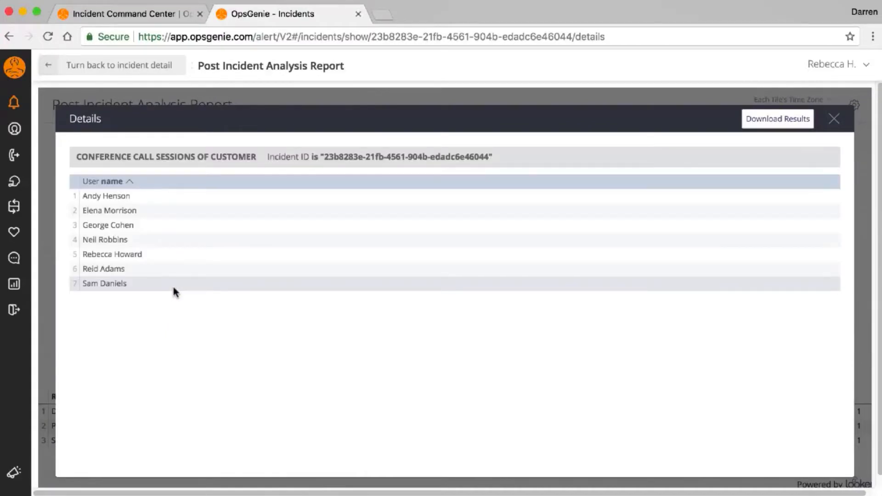
pyautogui.click(834, 118)
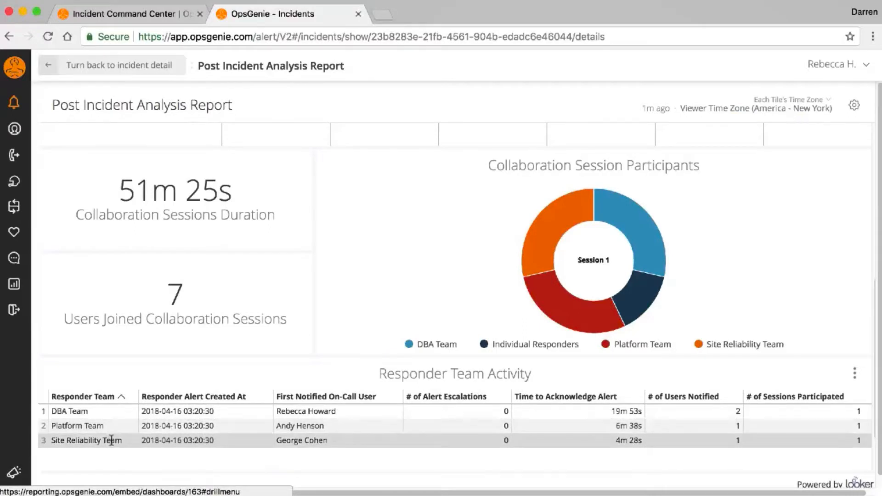
pyautogui.click(325, 396)
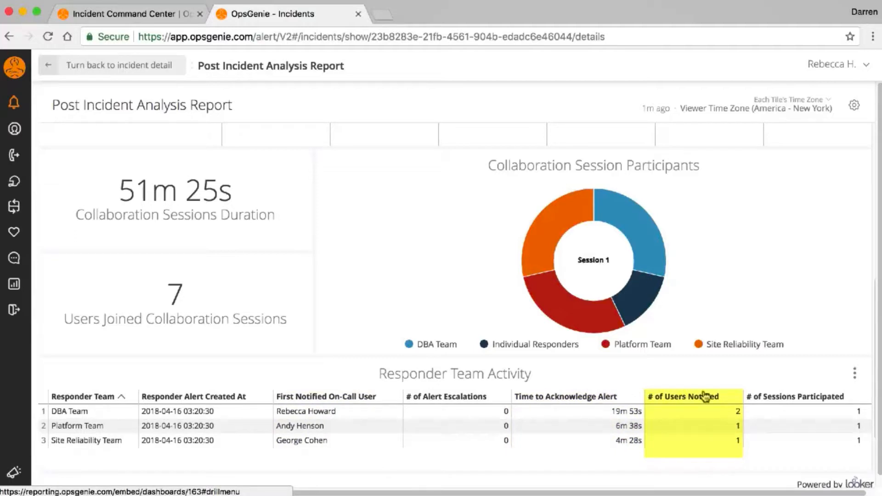
pyautogui.moveTo(795, 399)
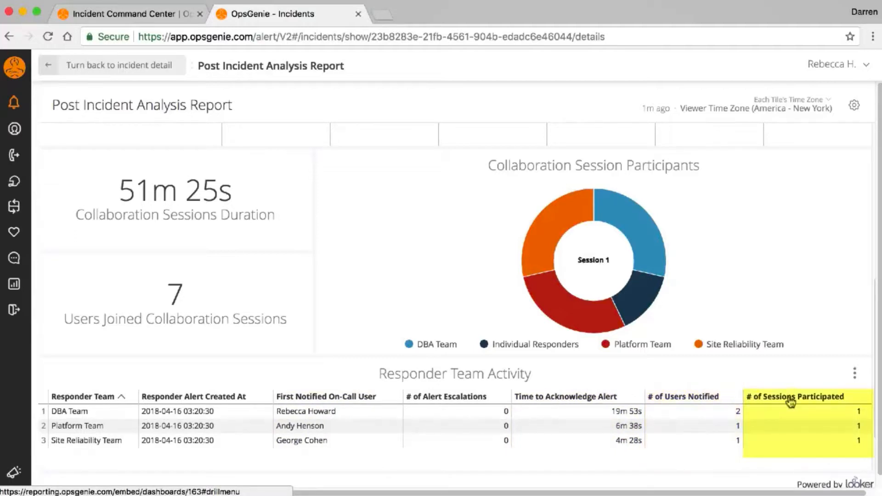
pyautogui.click(794, 396)
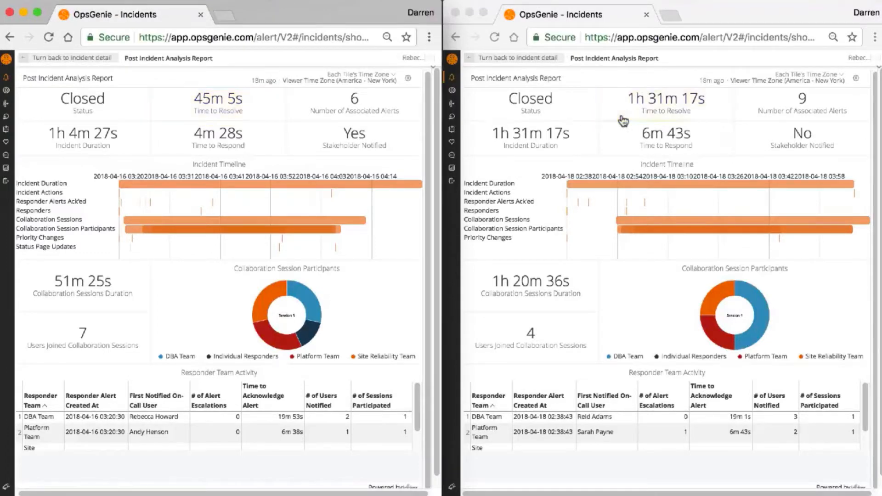
pyautogui.moveTo(202, 198)
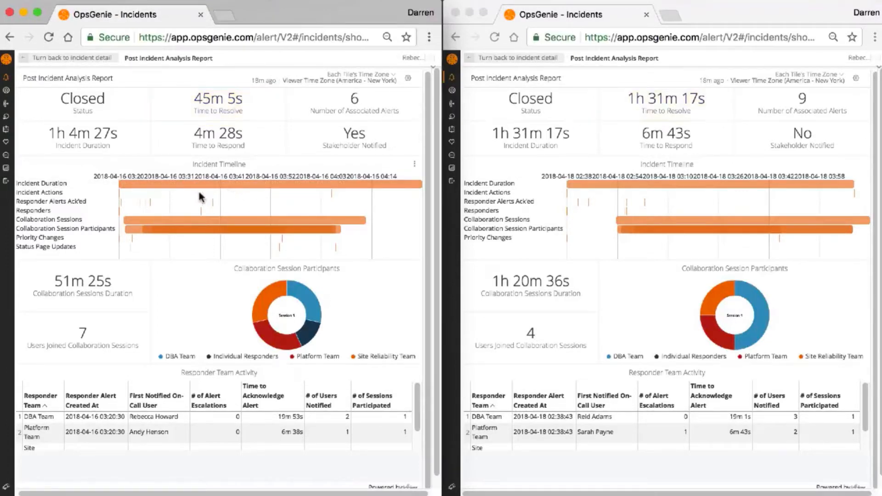
pyautogui.moveTo(120, 202)
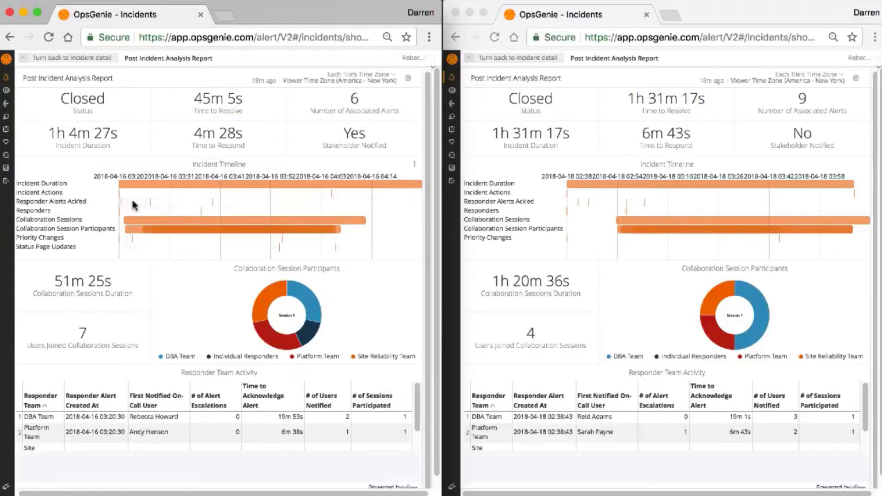
pyautogui.moveTo(148, 207)
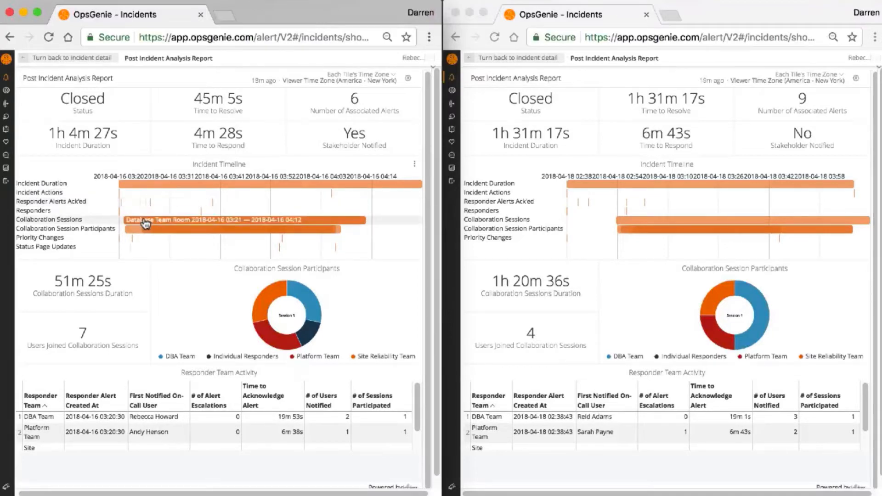
pyautogui.moveTo(174, 235)
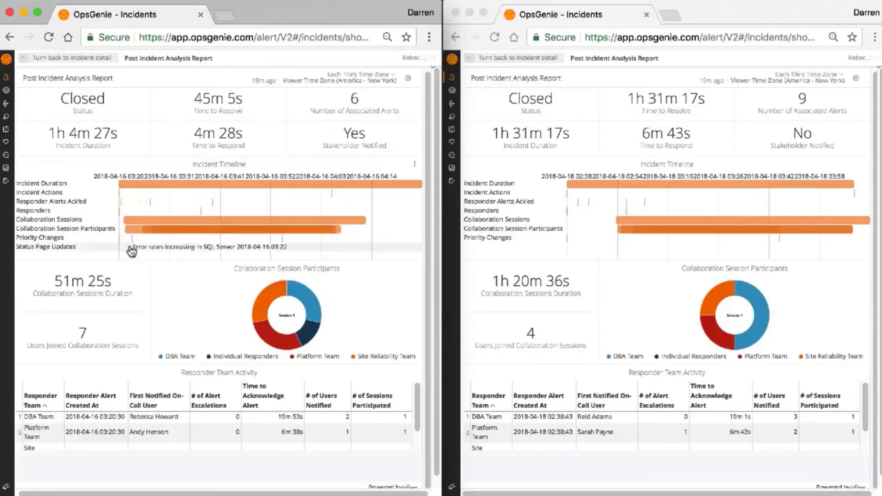
pyautogui.moveTo(331, 250)
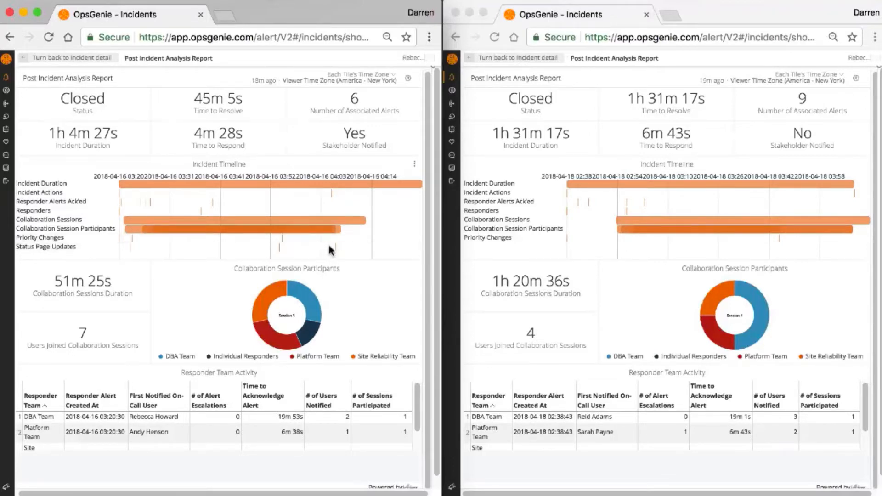
pyautogui.moveTo(583, 204)
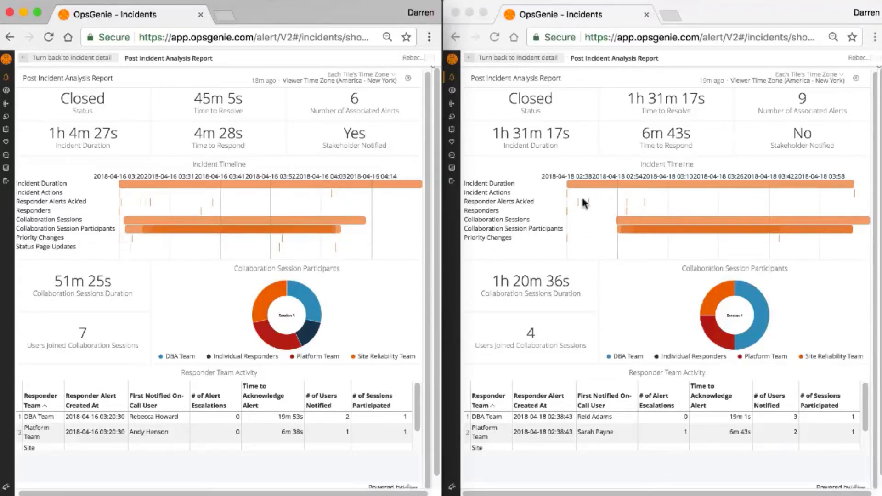
pyautogui.moveTo(580, 203)
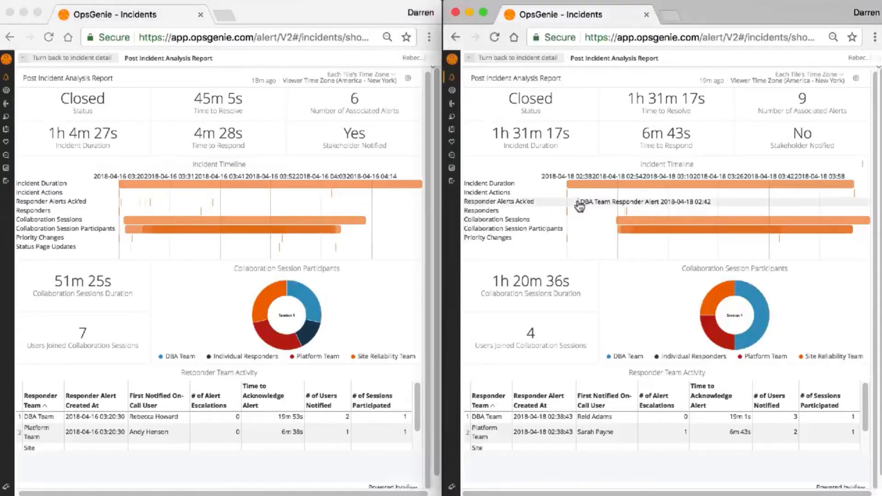
pyautogui.moveTo(576, 251)
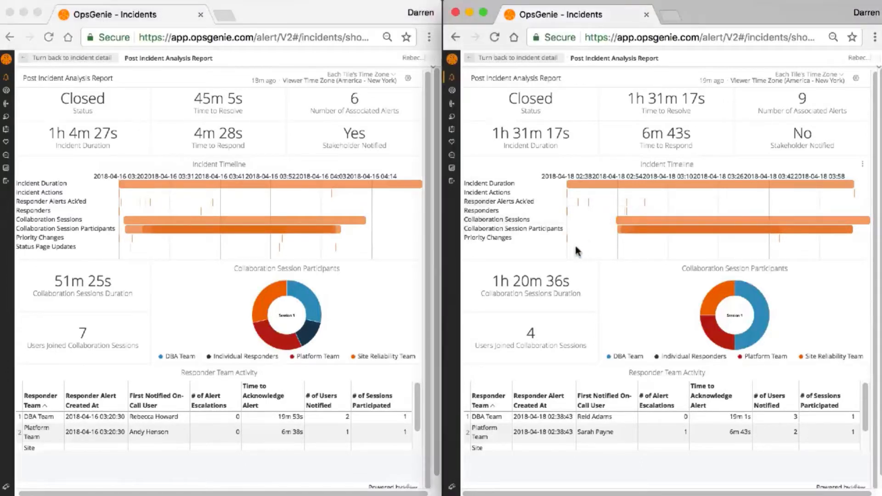
pyautogui.moveTo(526, 255)
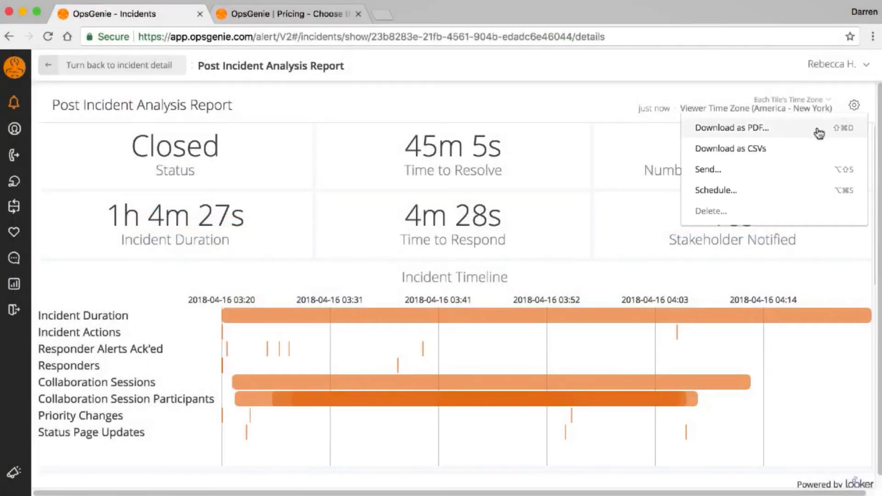
pyautogui.moveTo(816, 150)
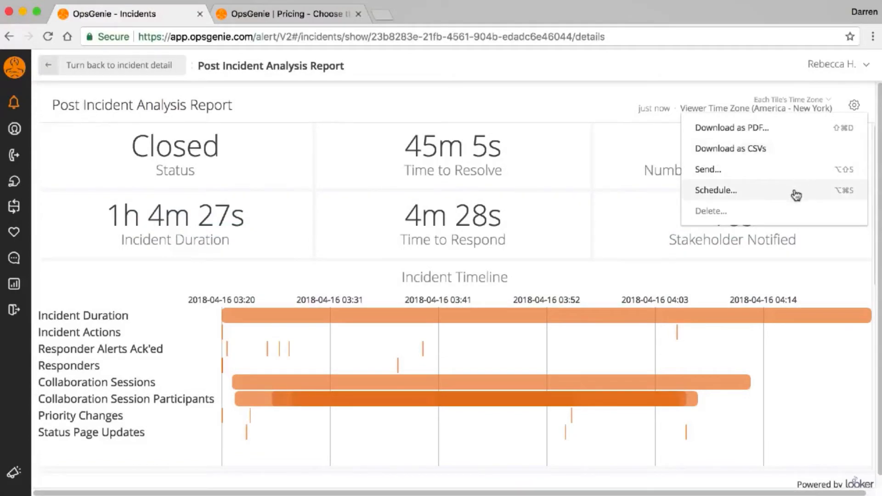
pyautogui.moveTo(796, 176)
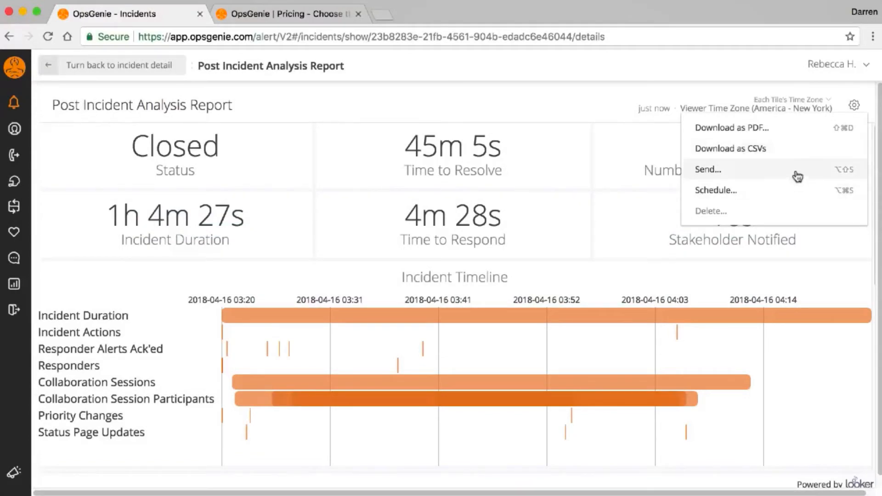